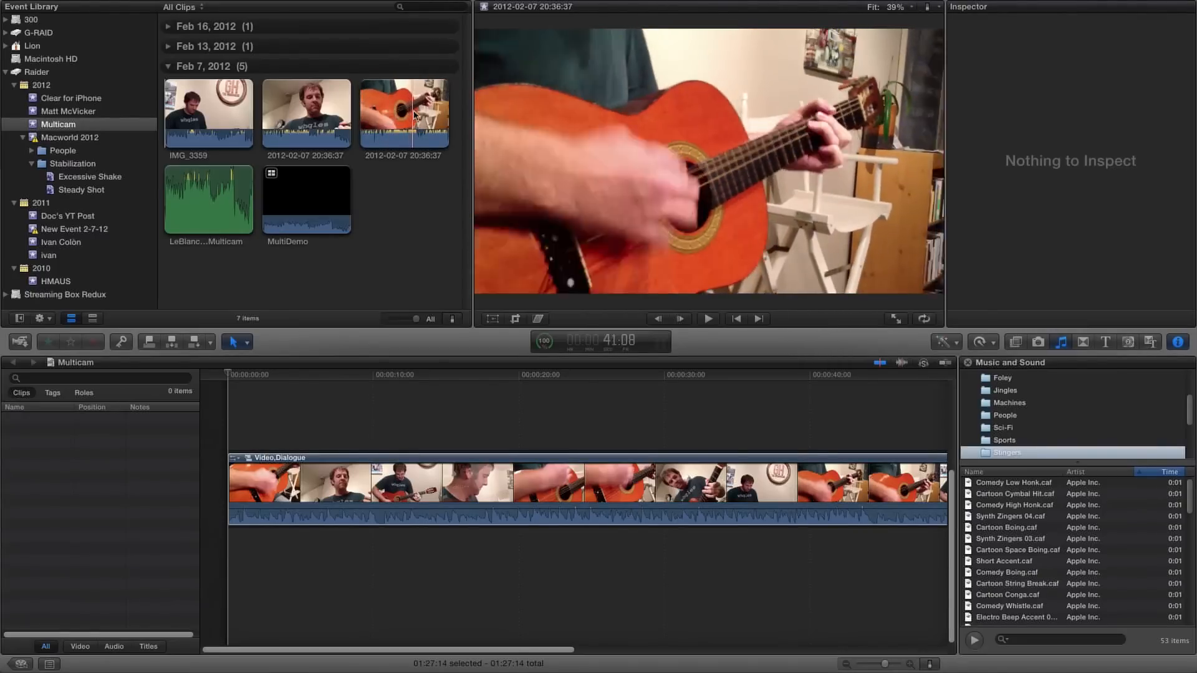
Review the existing compound clip in the timeline by playing it back, then leave it
{"action": "left_click", "coordinate": [706, 318]}
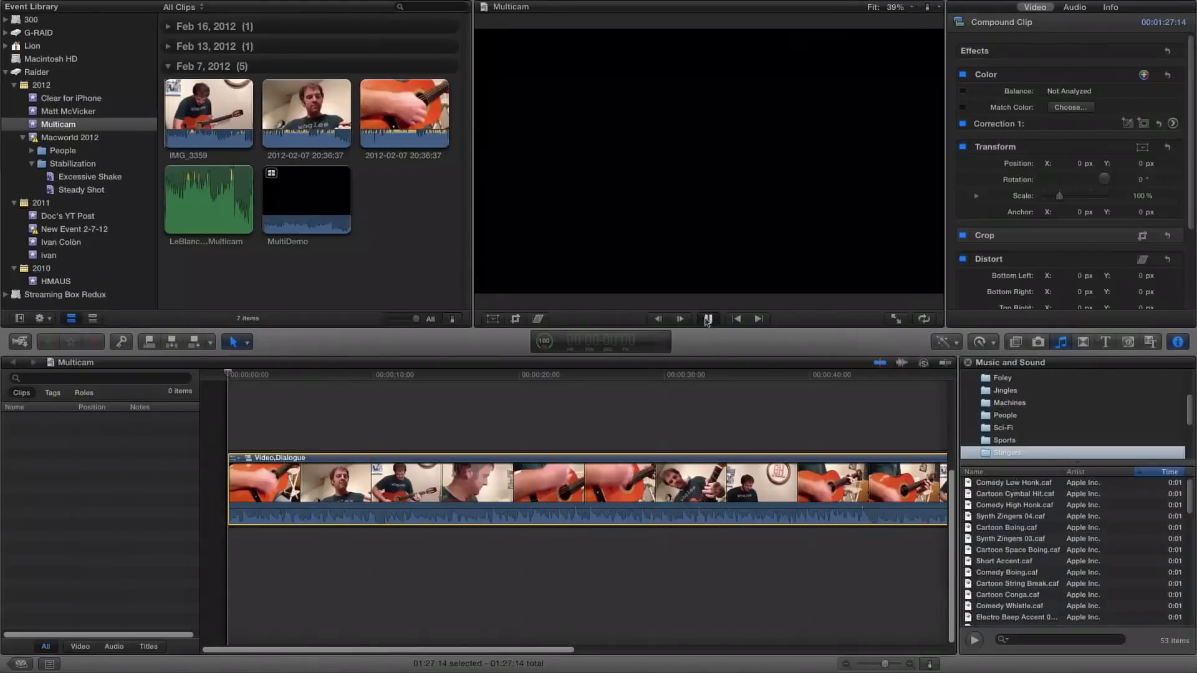
{"action": "left_click", "coordinate": [678, 318]}
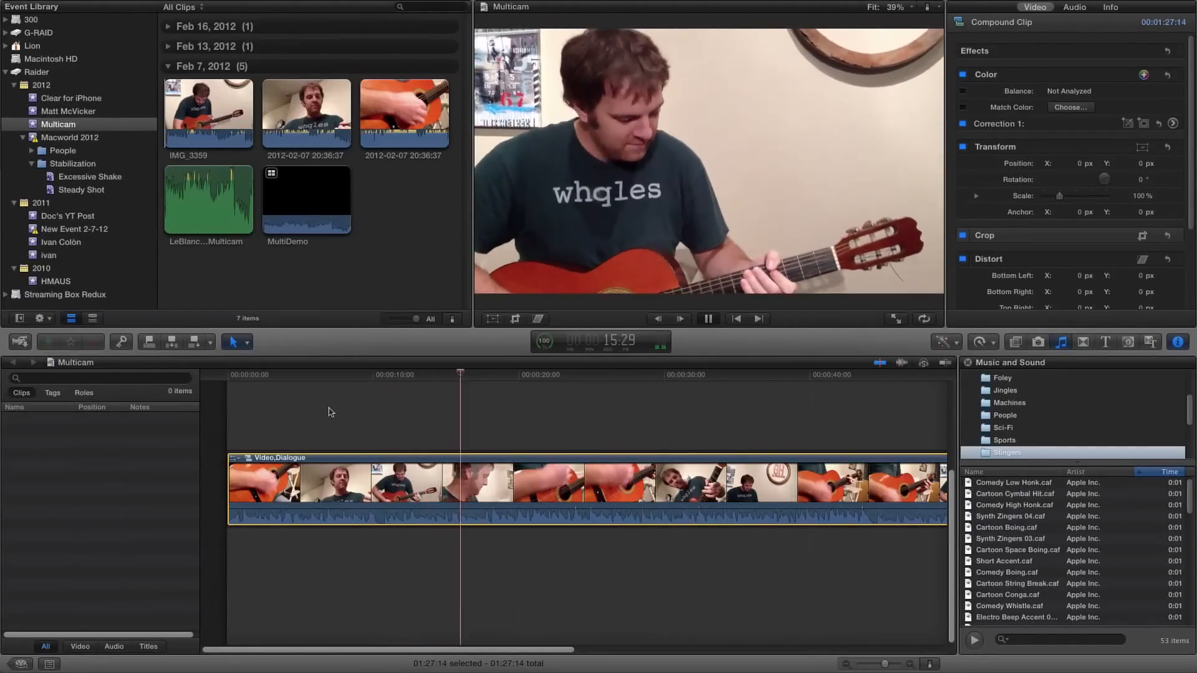
{"action": "left_click", "coordinate": [706, 318]}
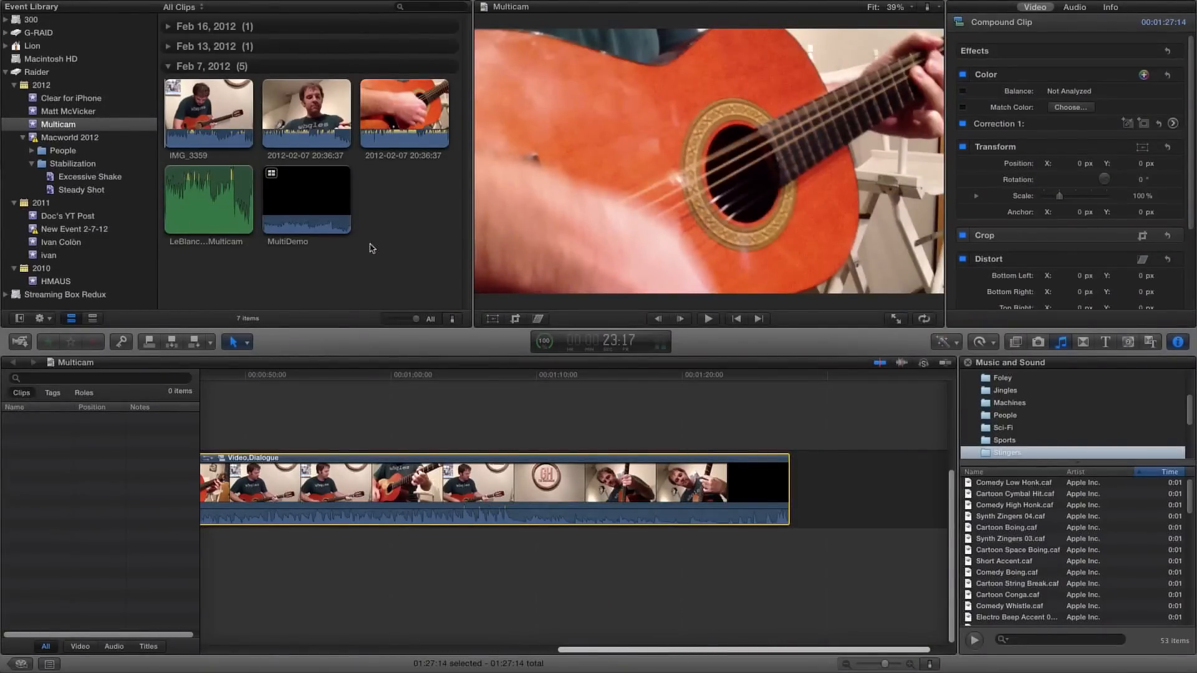
{"action": "left_click", "coordinate": [208, 198]}
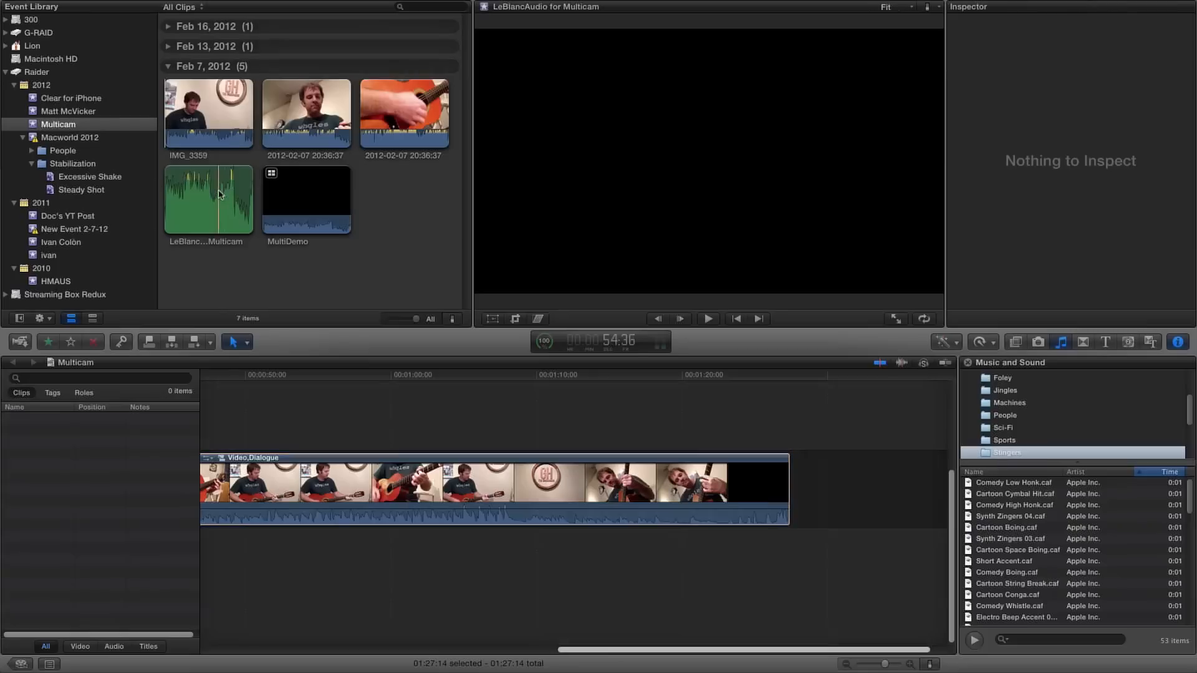
Select the three iPhone angle clips plus the audio clip and start a new multicam clip
{"action": "left_click", "coordinate": [209, 114]}
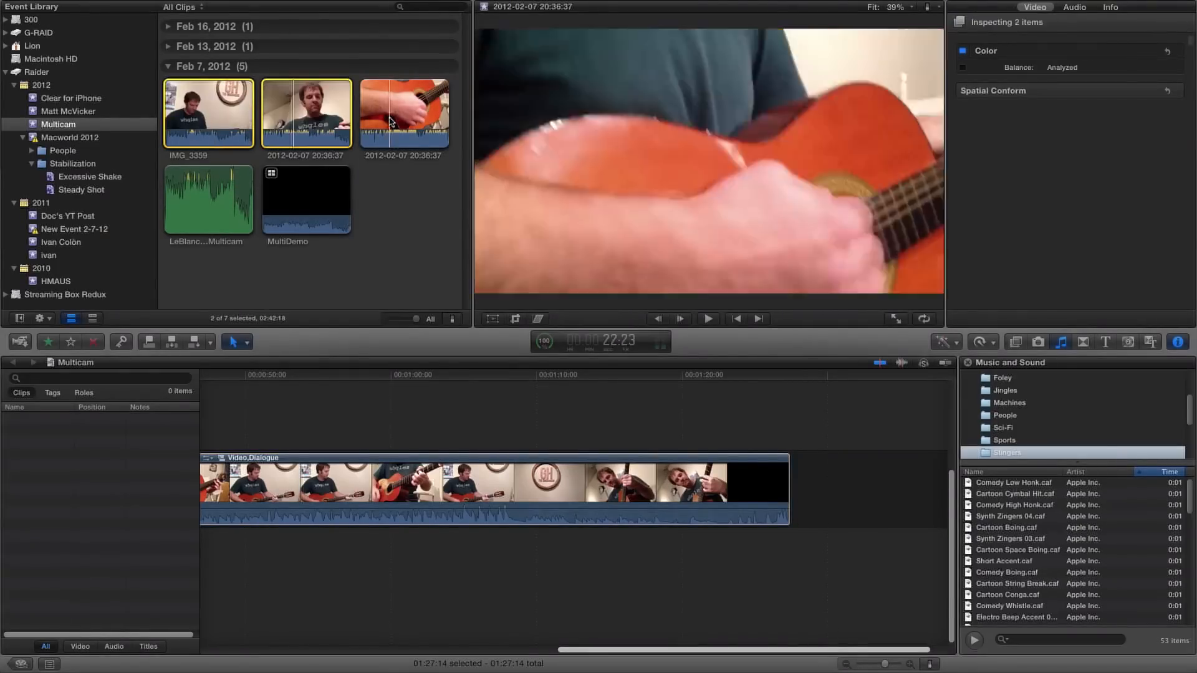
{"action": "left_click", "coordinate": [208, 197]}
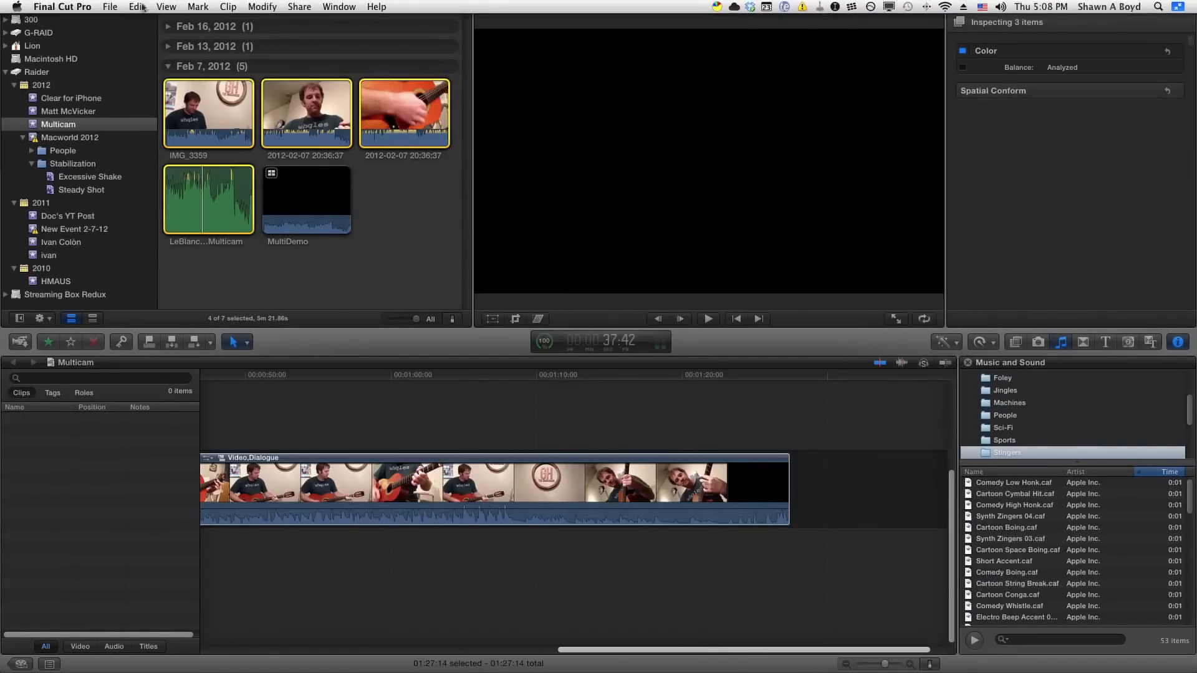
{"action": "left_click", "coordinate": [109, 8]}
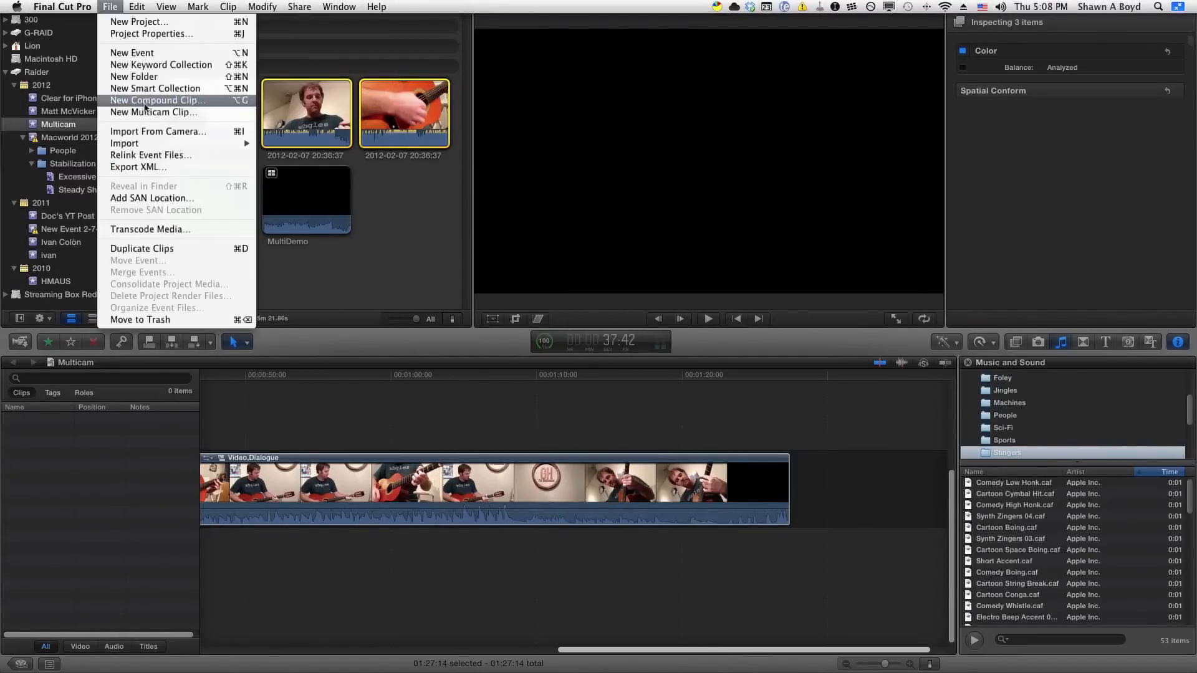
{"action": "mouse_move", "coordinate": [152, 112]}
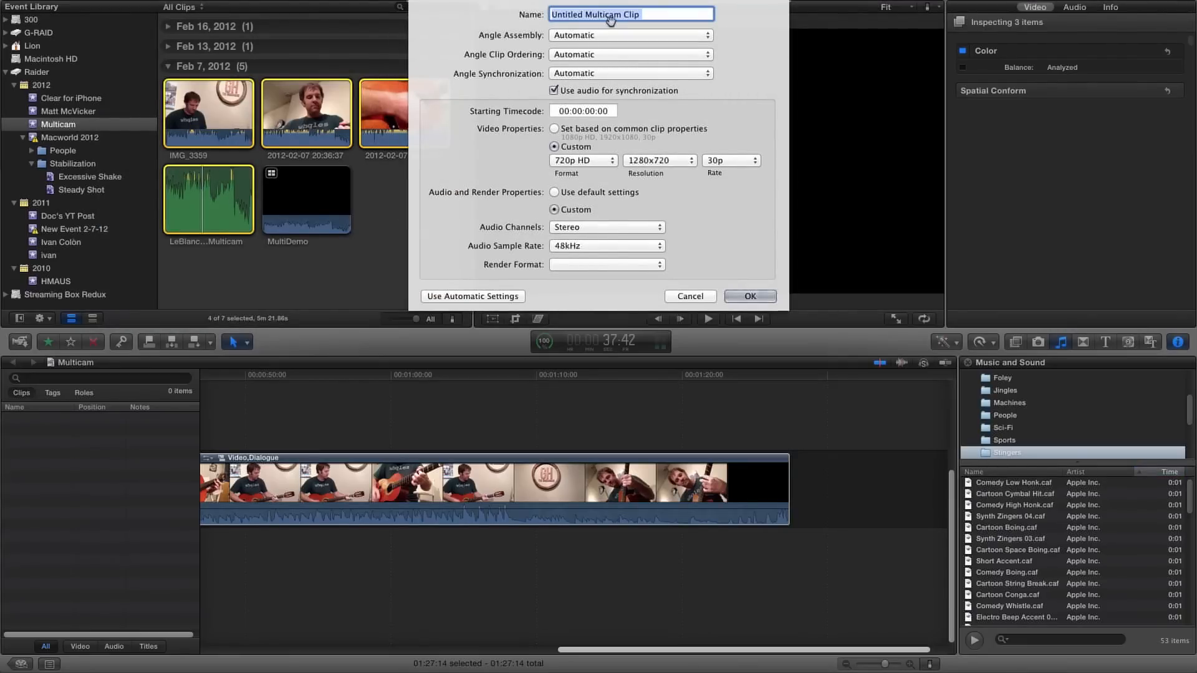
Name the new multicam clip 'YouTube'
{"action": "type", "text": "YOu"}
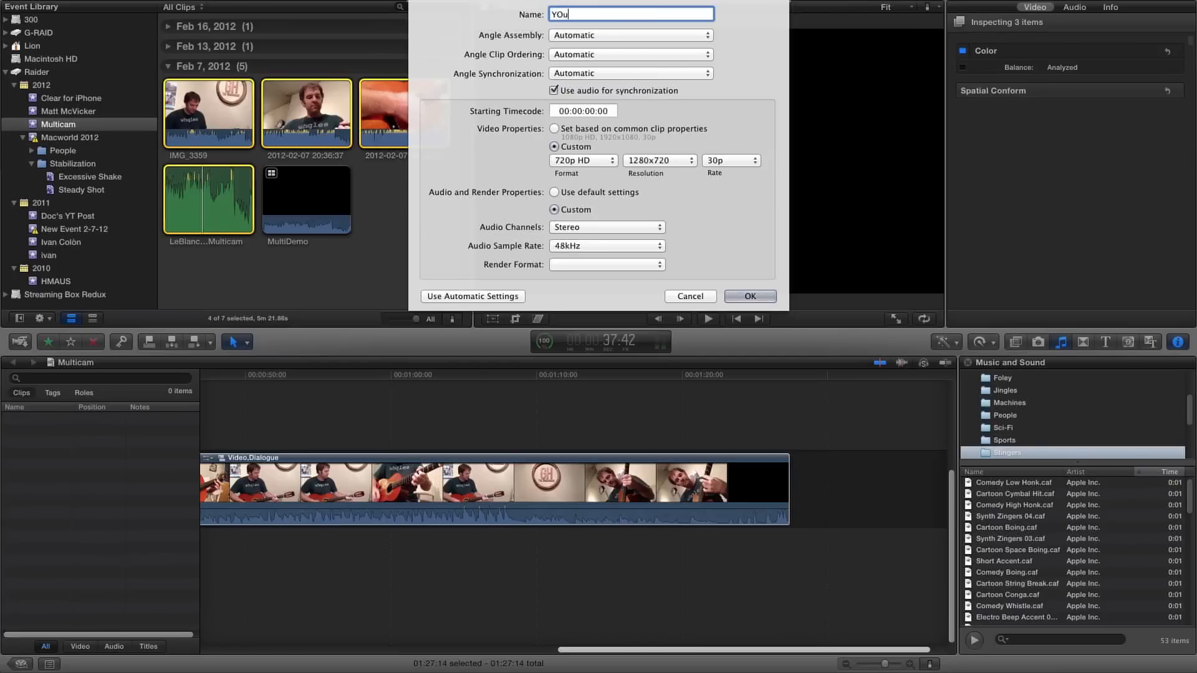
{"action": "key", "text": "Backspace"}
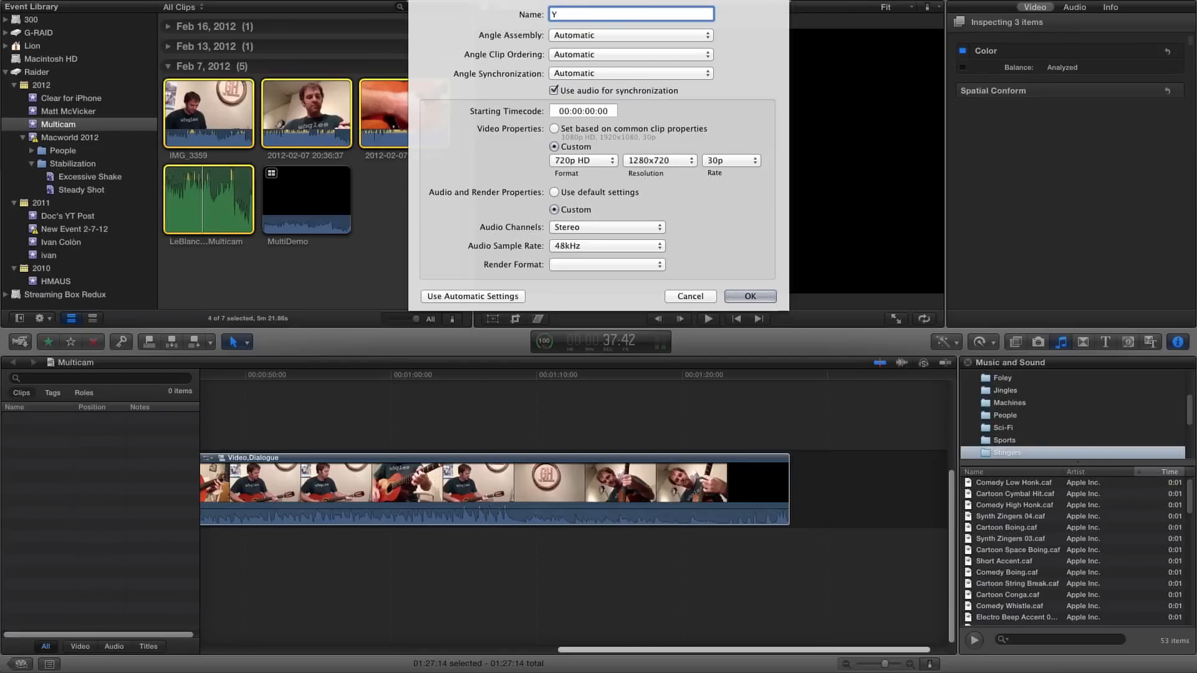
{"action": "type", "text": "ouTube"}
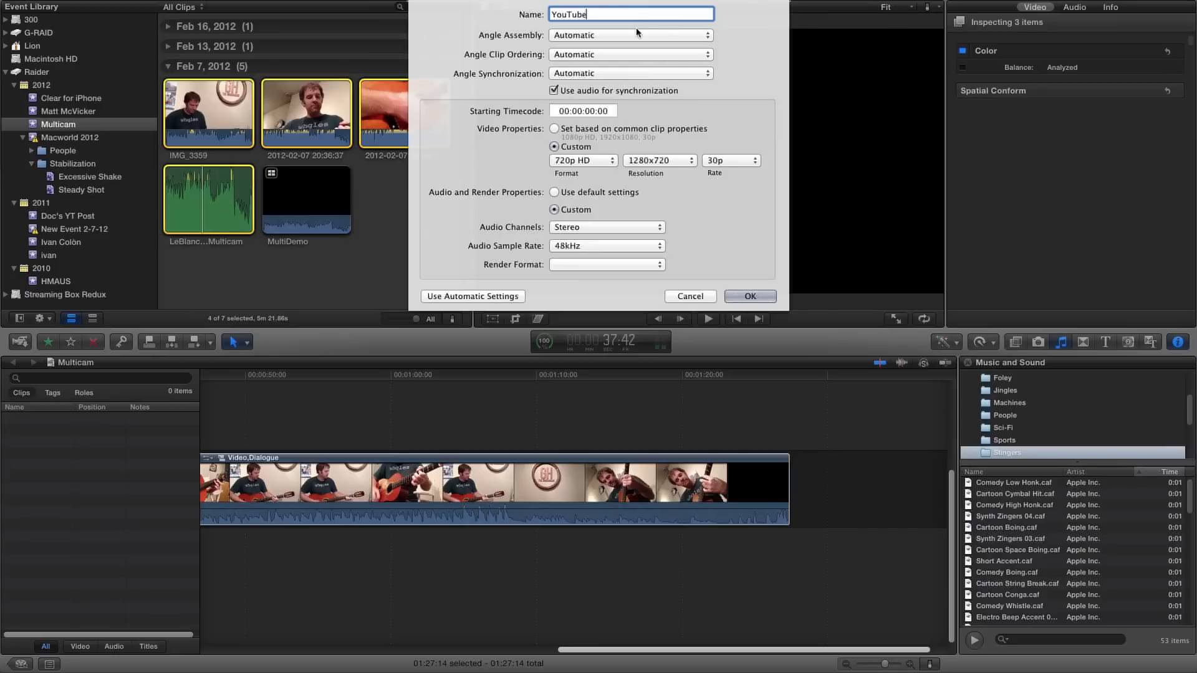
Keep Automatic angle ordering with audio sync and create the YouTube multicam clip
{"action": "left_click", "coordinate": [629, 35]}
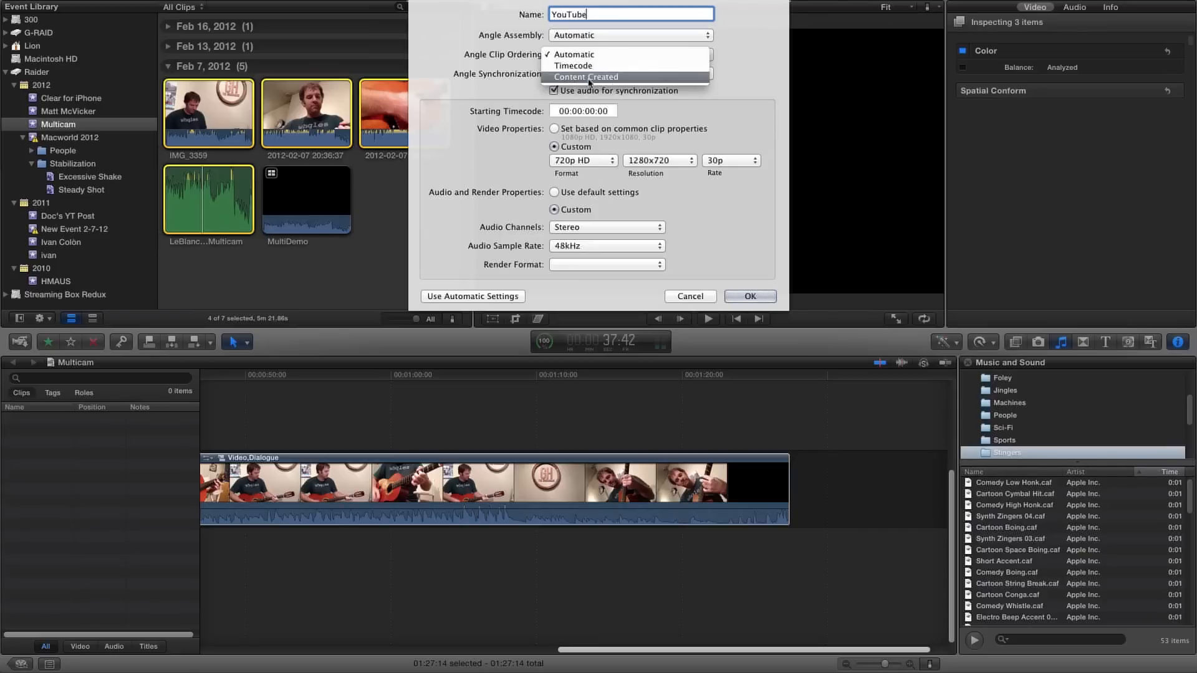
{"action": "mouse_move", "coordinate": [603, 66]}
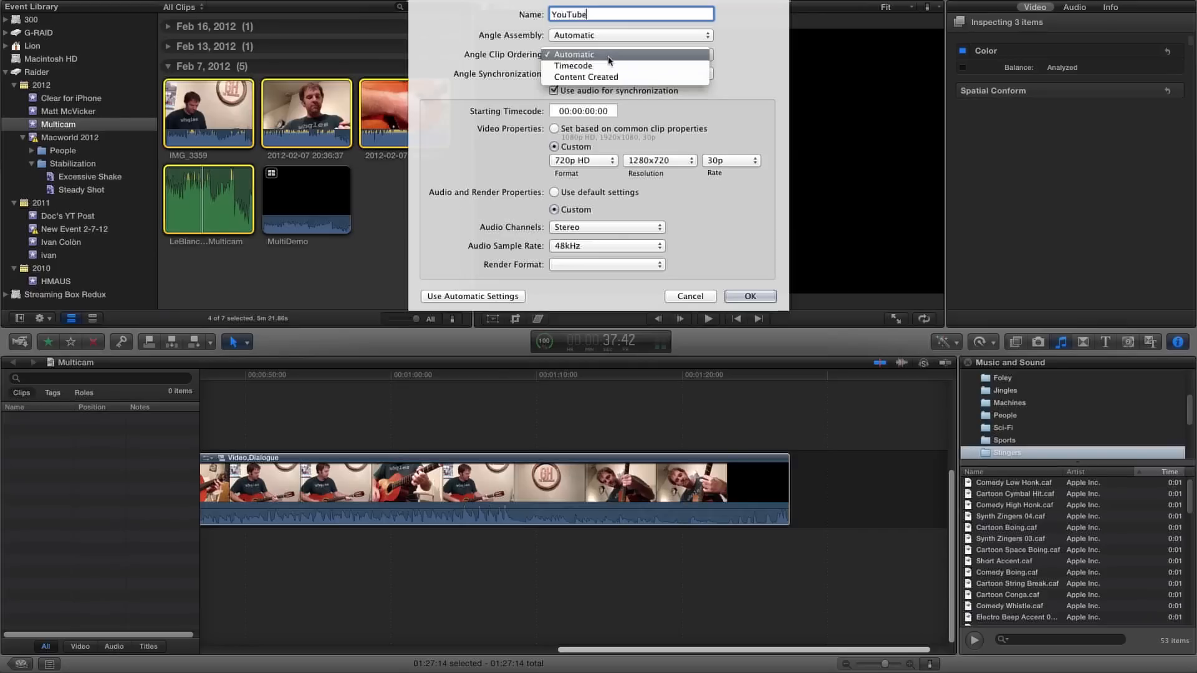
{"action": "left_click", "coordinate": [627, 73]}
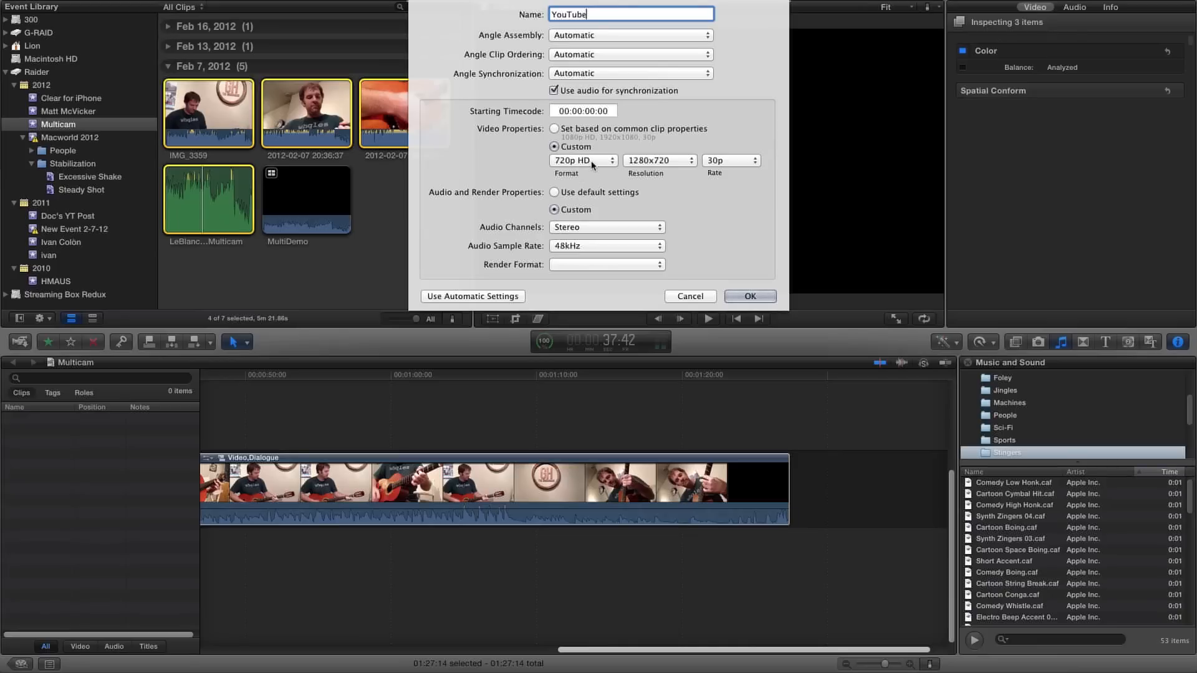
{"action": "mouse_move", "coordinate": [582, 227]}
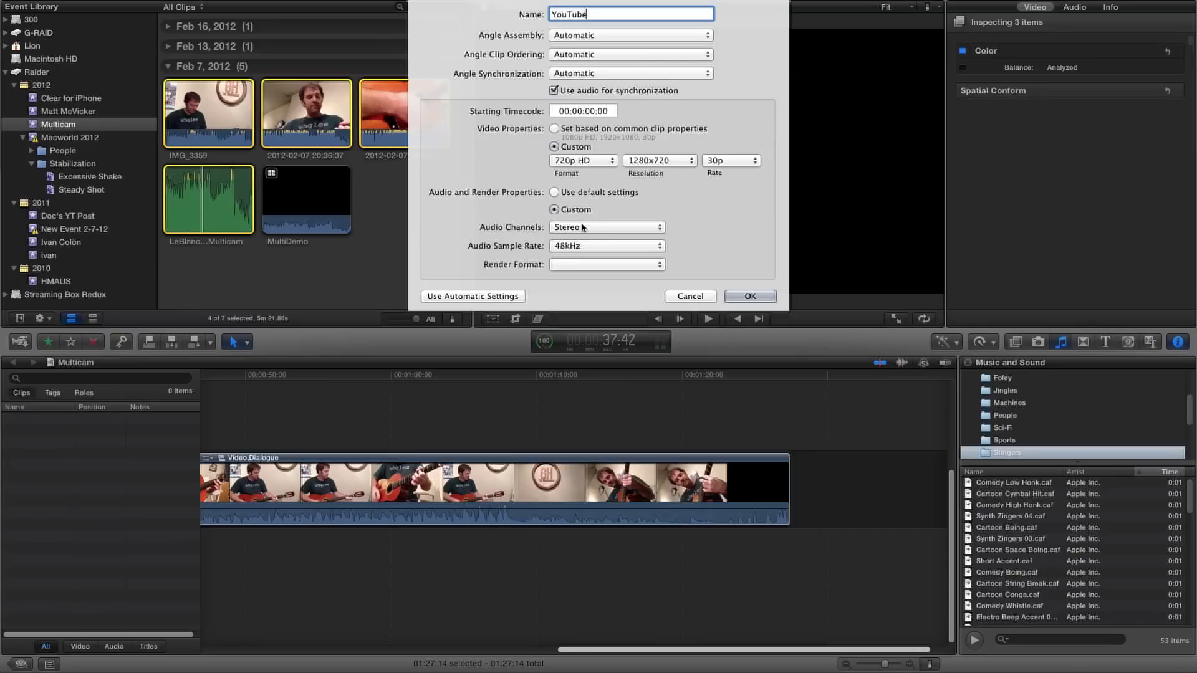
{"action": "left_click", "coordinate": [606, 227]}
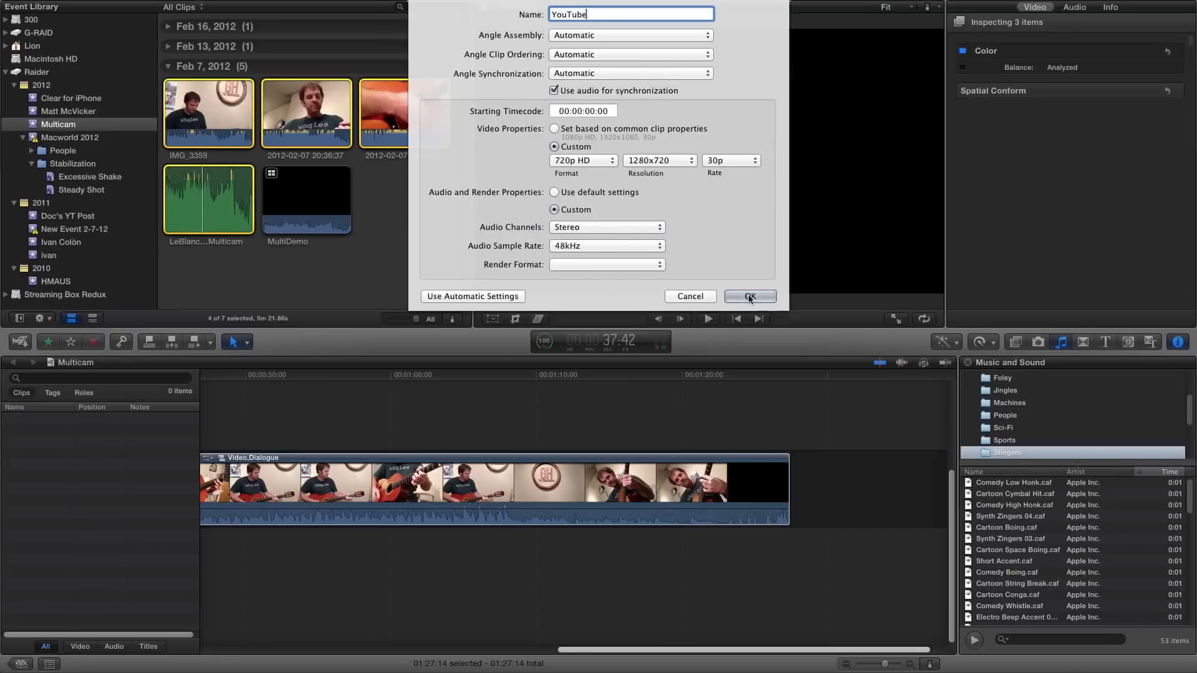
{"action": "left_click", "coordinate": [750, 297]}
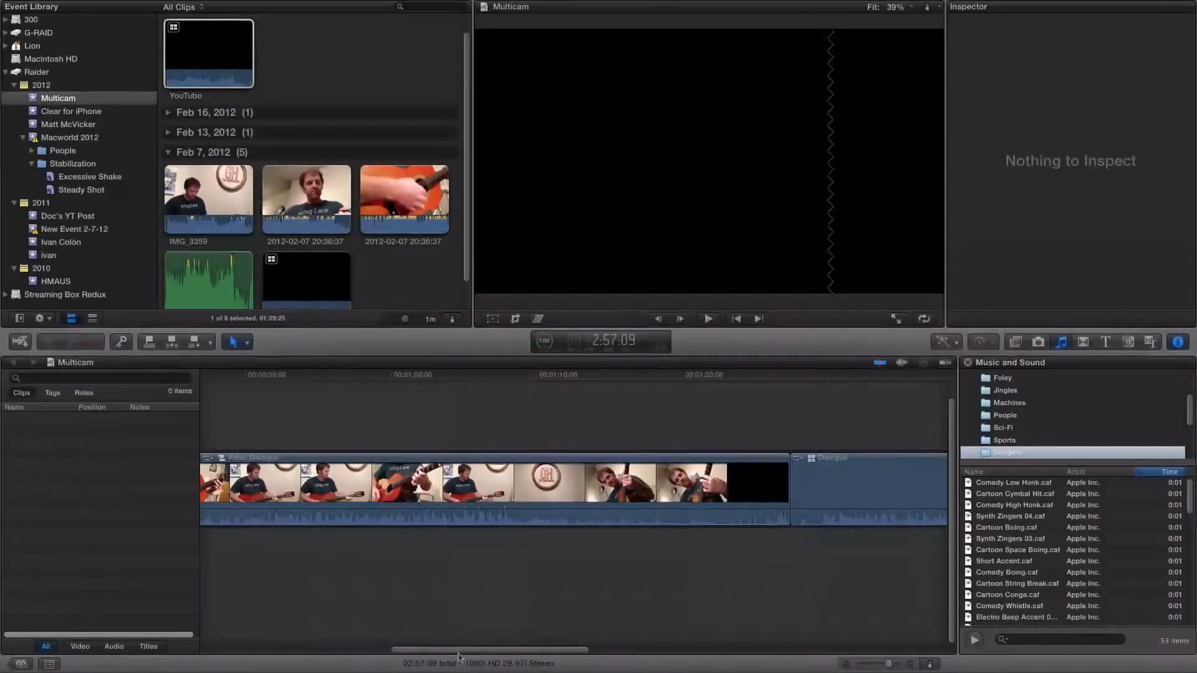
Select the multicam clip in the Multicam project timeline
{"action": "scroll", "scroll_direction": "right", "scroll_amount": 3}
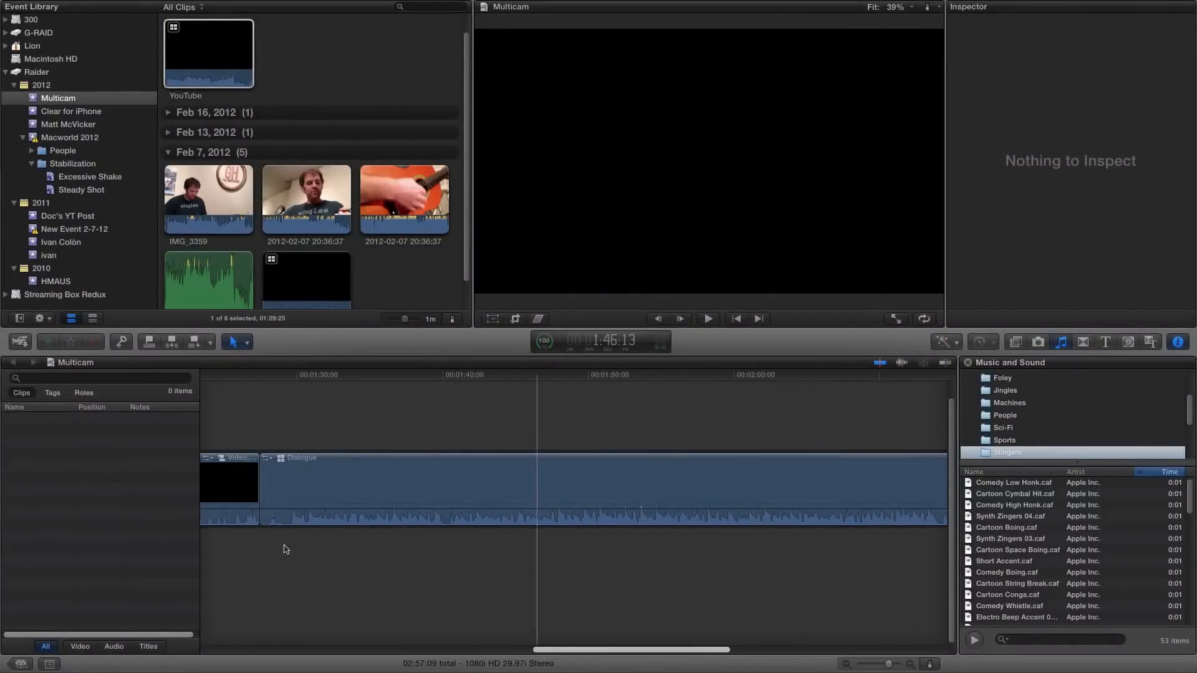
{"action": "left_click", "coordinate": [291, 484]}
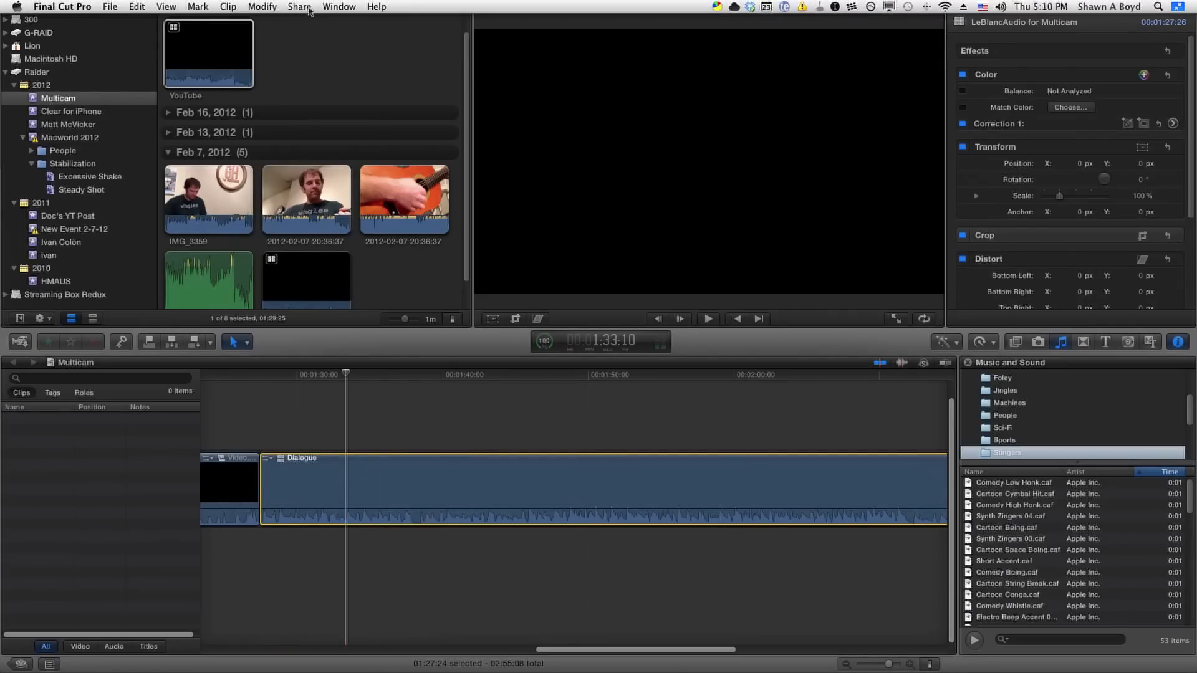
Show the angle viewer with all four angles of the multicam clip
{"action": "left_click", "coordinate": [338, 6]}
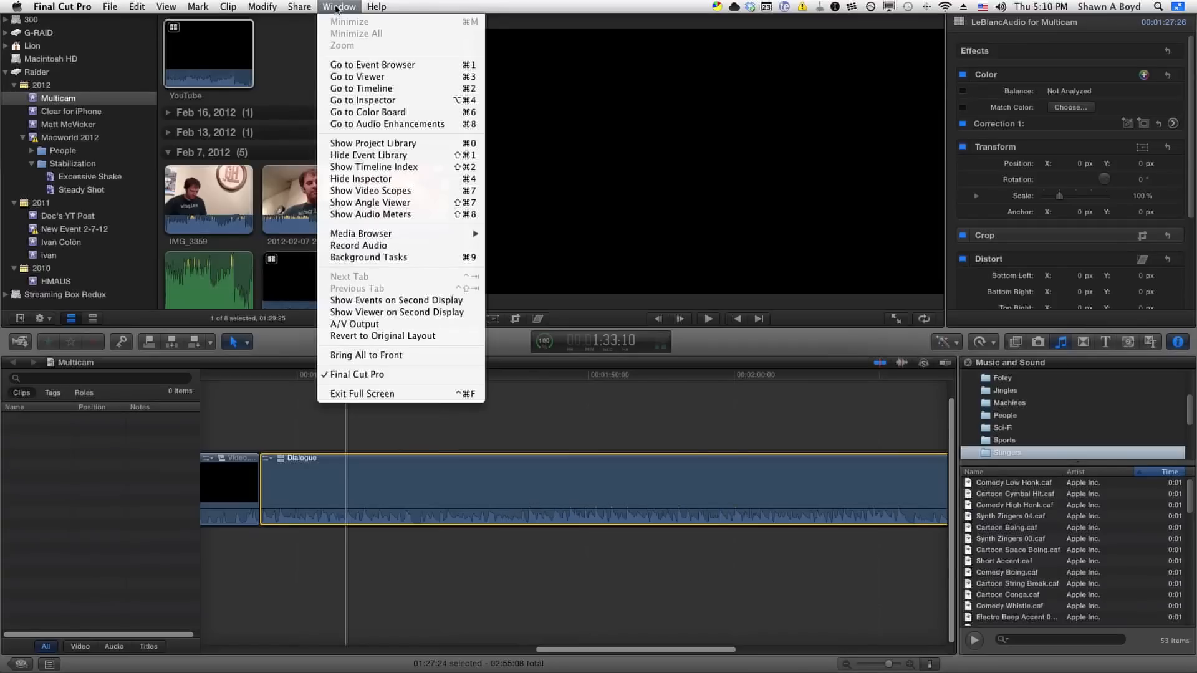
{"action": "mouse_move", "coordinate": [370, 215]}
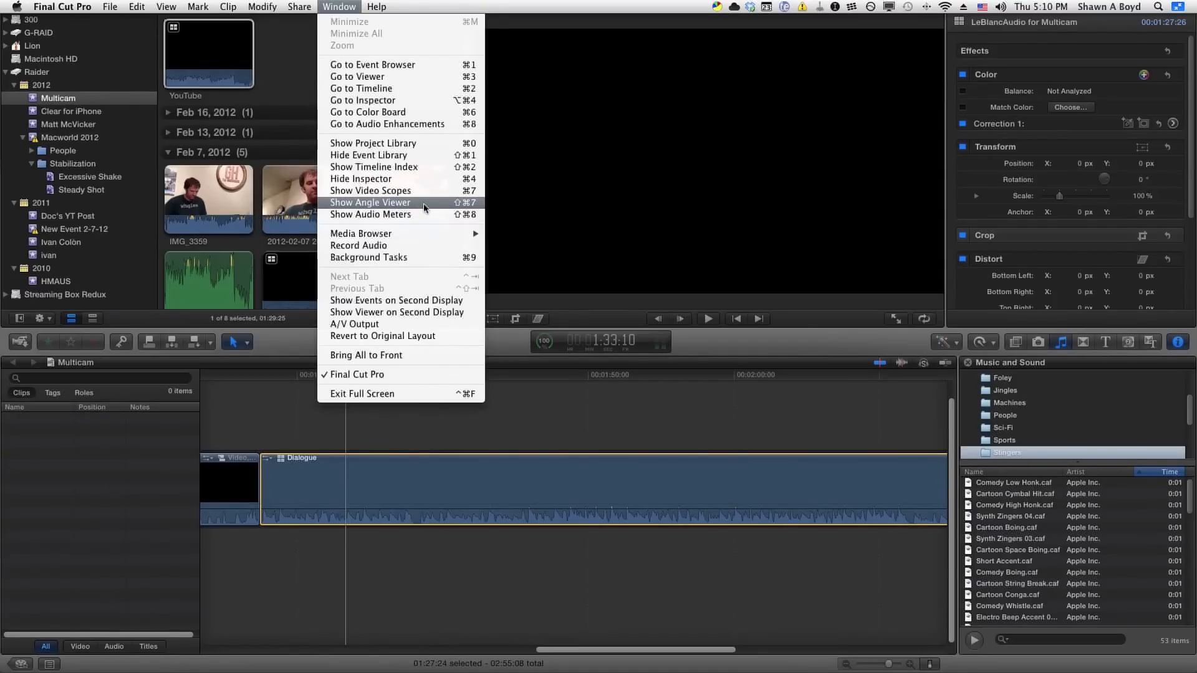
{"action": "left_click", "coordinate": [369, 201]}
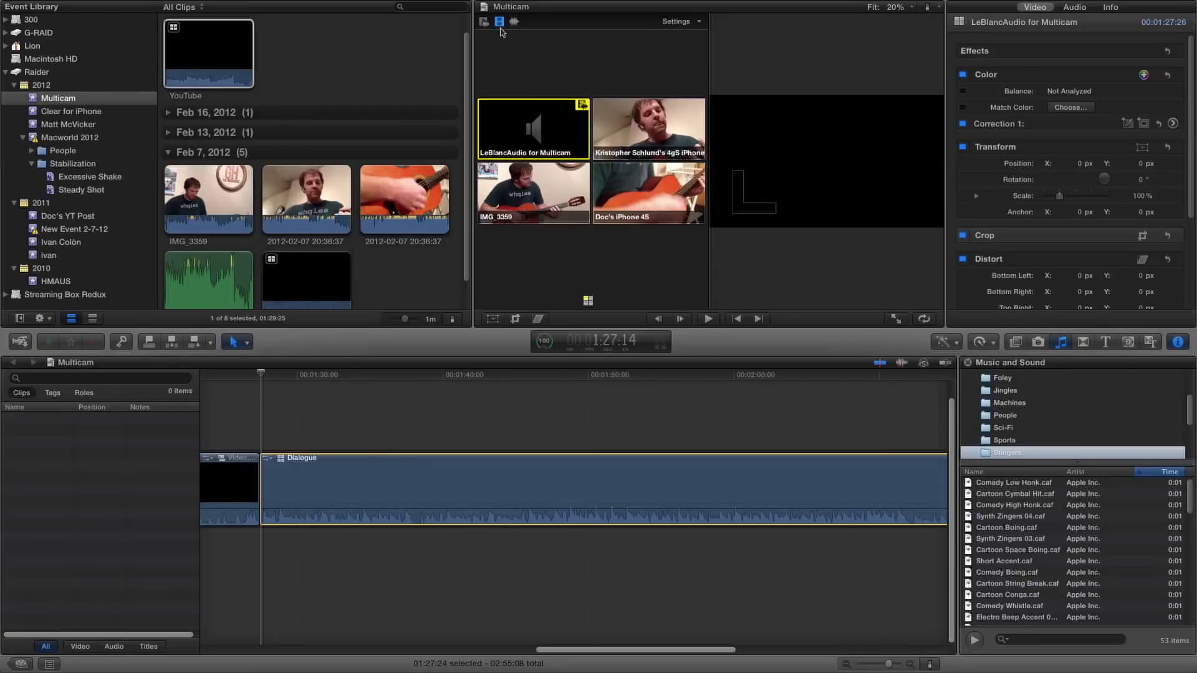
{"action": "mouse_move", "coordinate": [499, 21]}
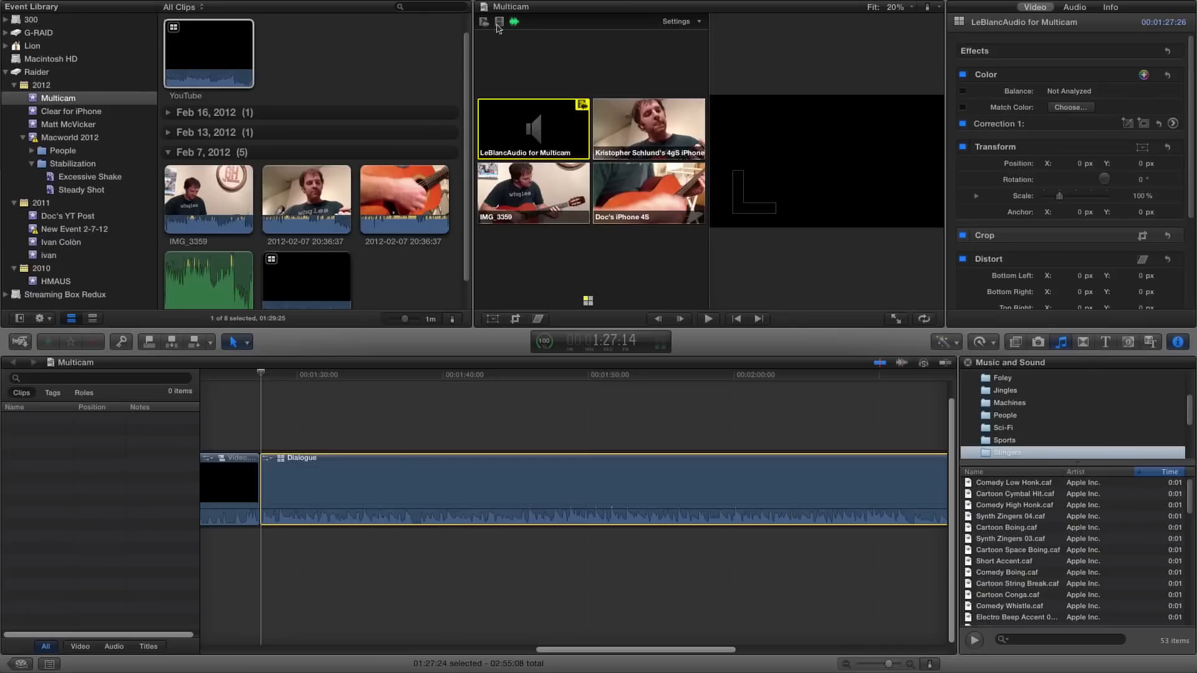
Switch the angle viewer to video-only cutting so audio stays on LeBlancAudio
{"action": "left_click", "coordinate": [499, 21]}
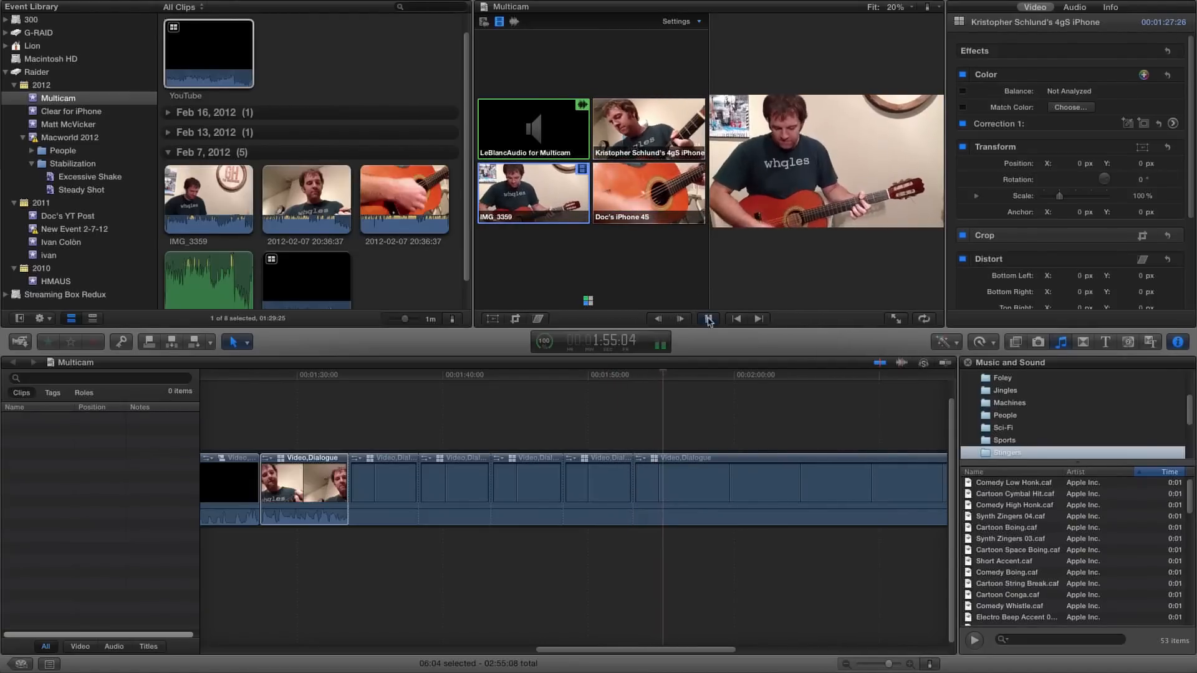
Stop playback of the live angle cut
{"action": "left_click", "coordinate": [705, 320]}
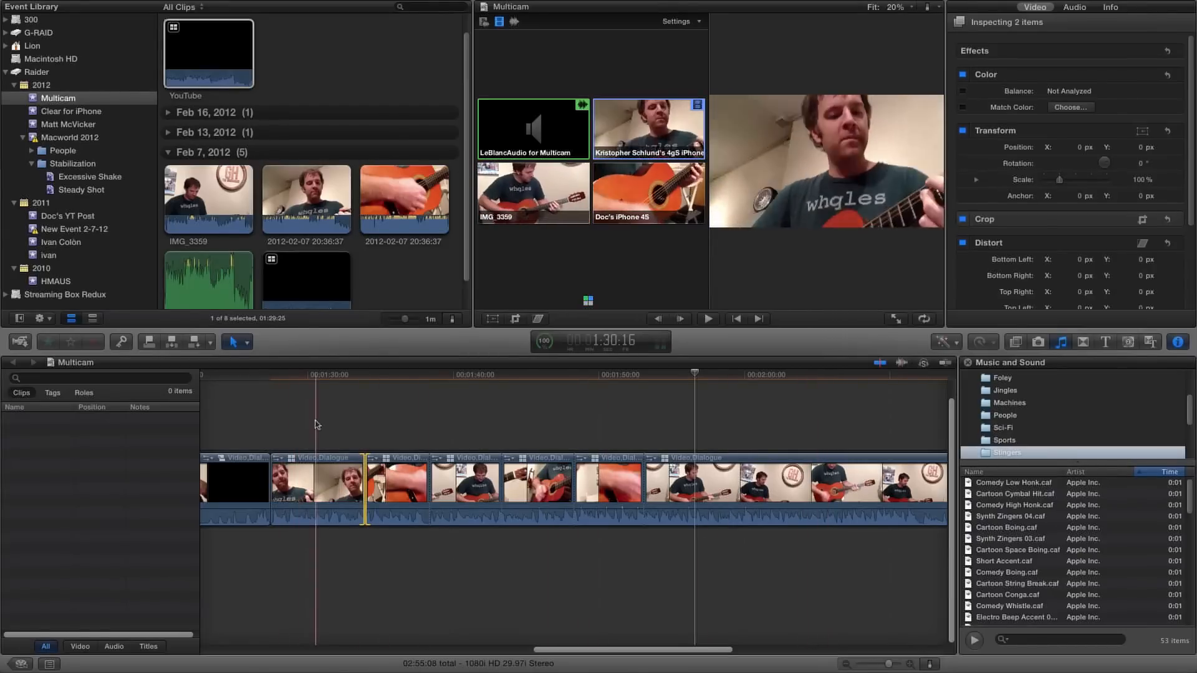
Marquee-select the six angle cuts and cancel the cross-dissolve warning about insufficient media
{"action": "left_click_drag", "start_coordinate": [316, 424], "coordinate": [771, 558]}
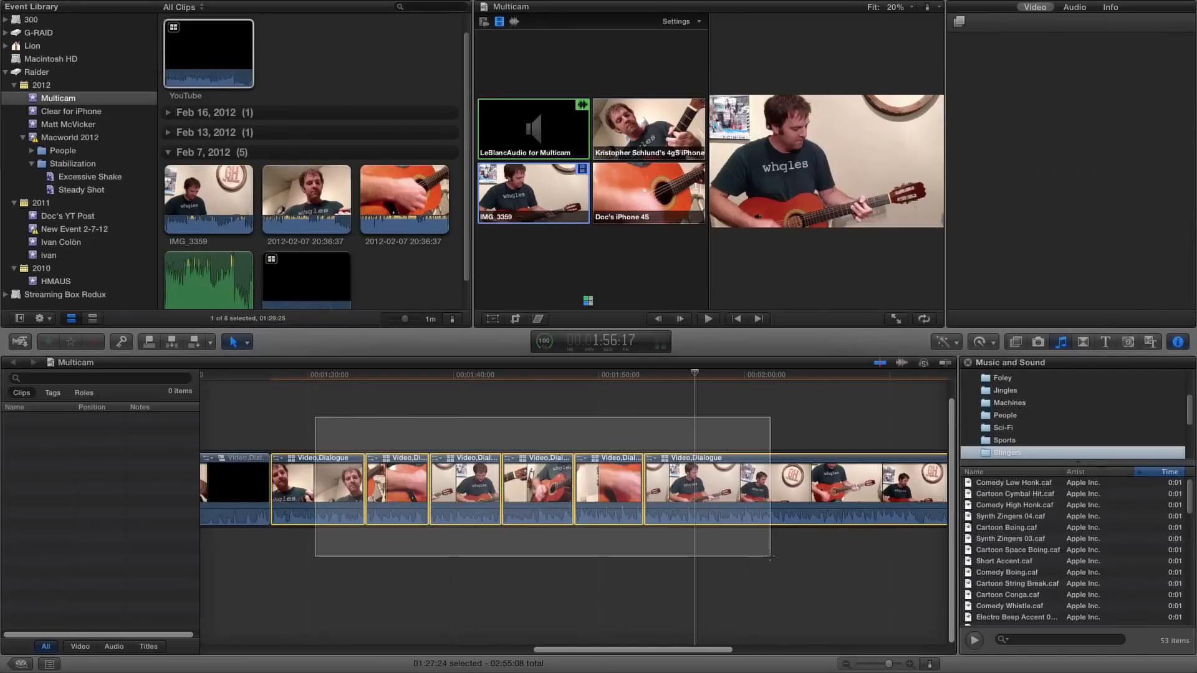
{"action": "left_click", "coordinate": [795, 531]}
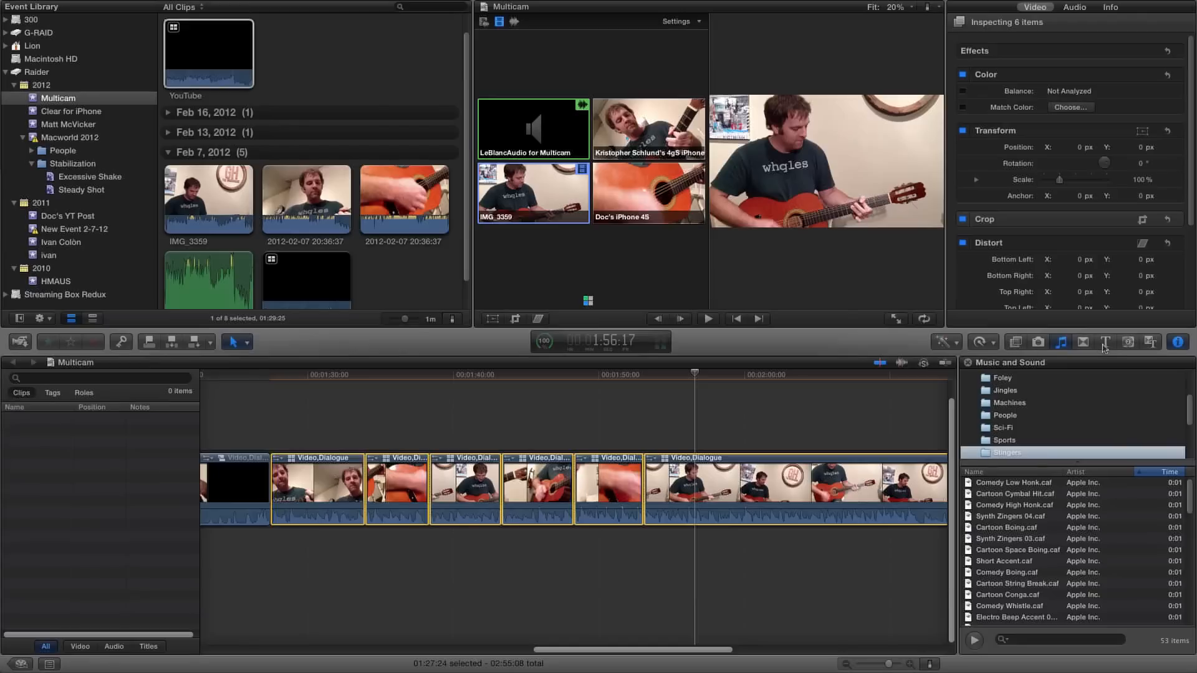
{"action": "mouse_move", "coordinate": [1002, 357]}
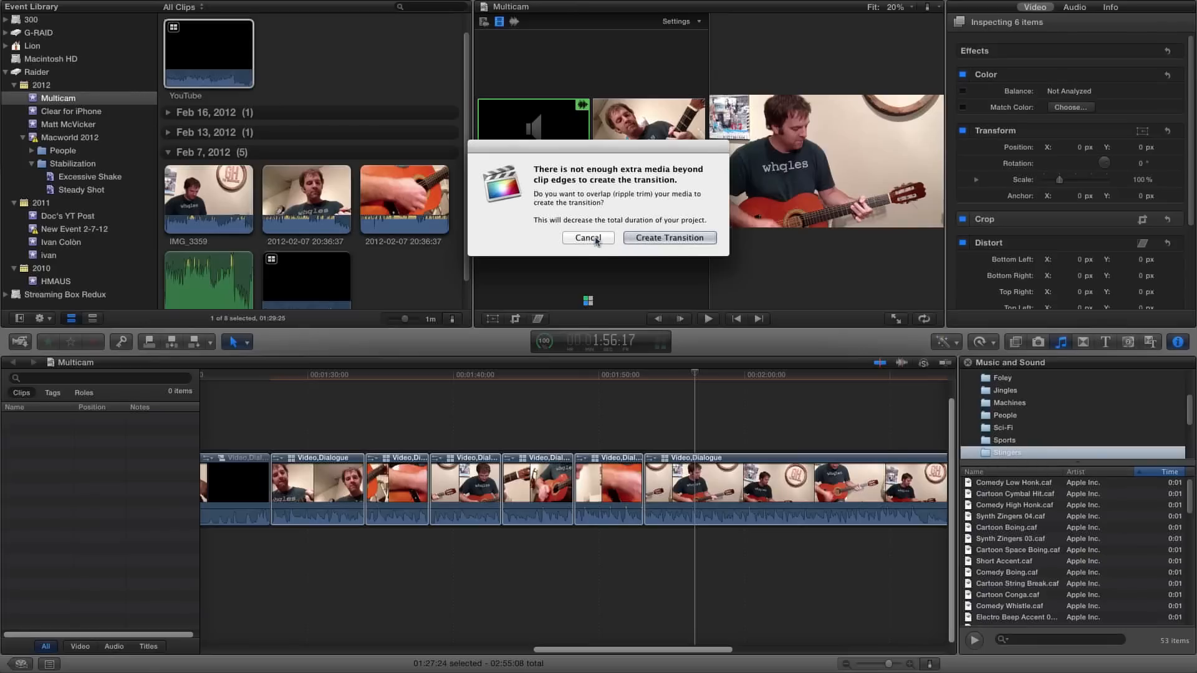
{"action": "left_click", "coordinate": [587, 237]}
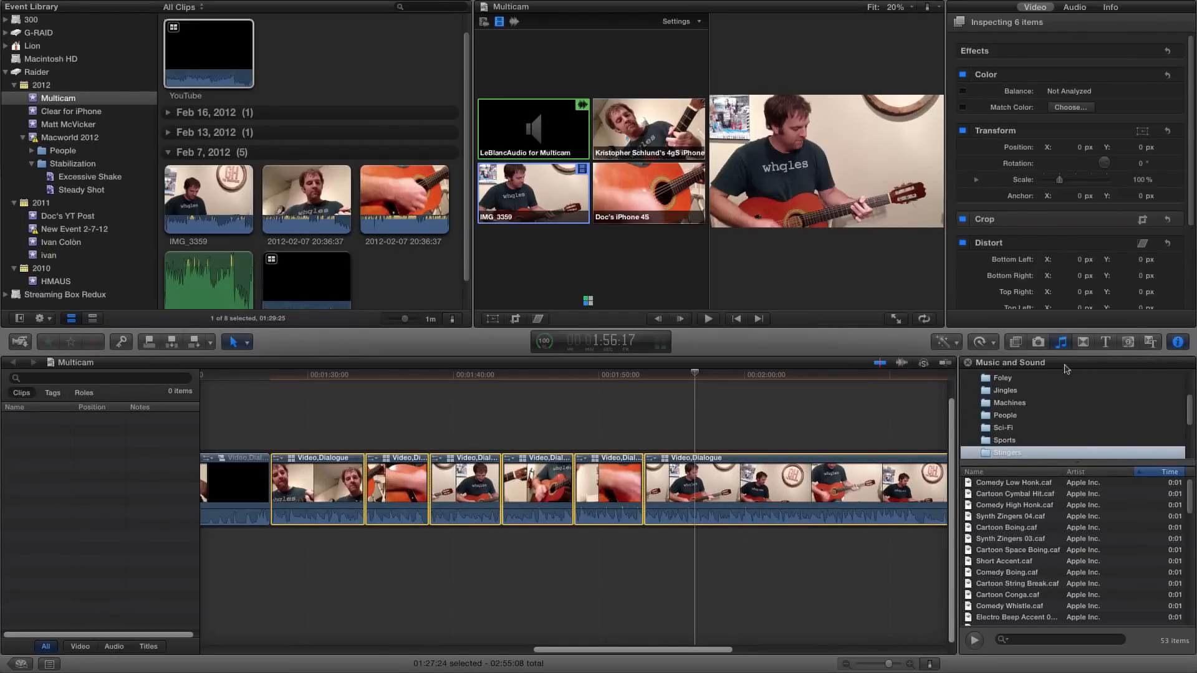
Show the Transitions browser and bring the start of the timeline into view
{"action": "left_click", "coordinate": [1083, 341]}
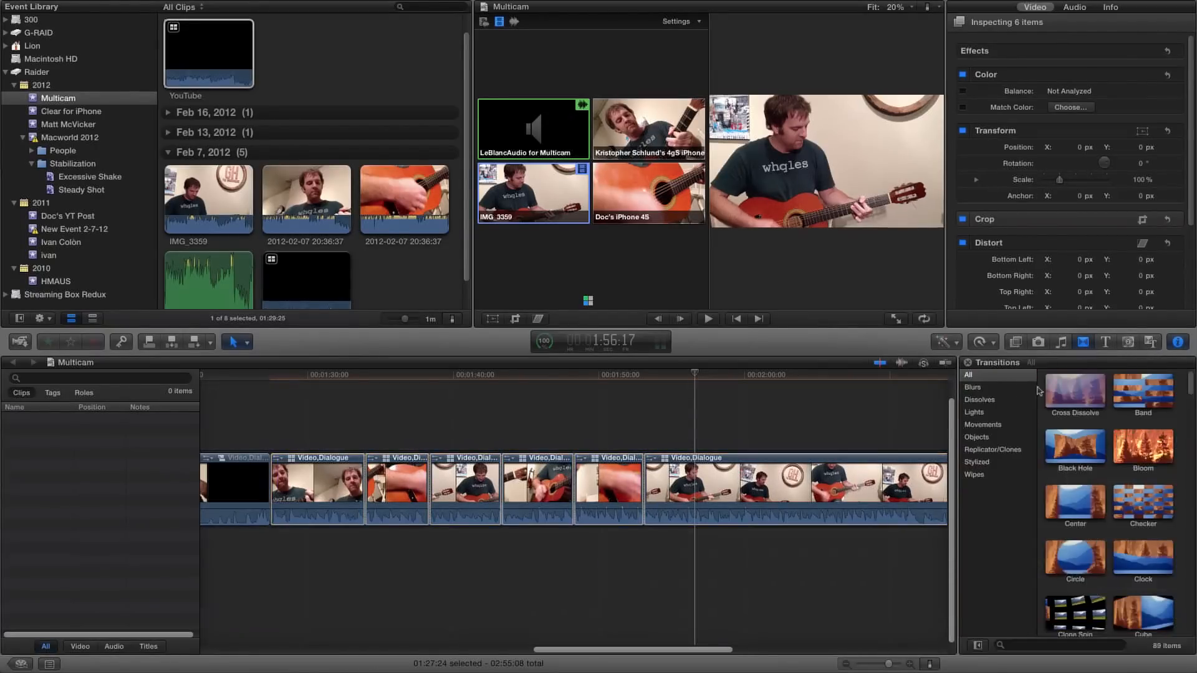
{"action": "left_click", "coordinate": [611, 489]}
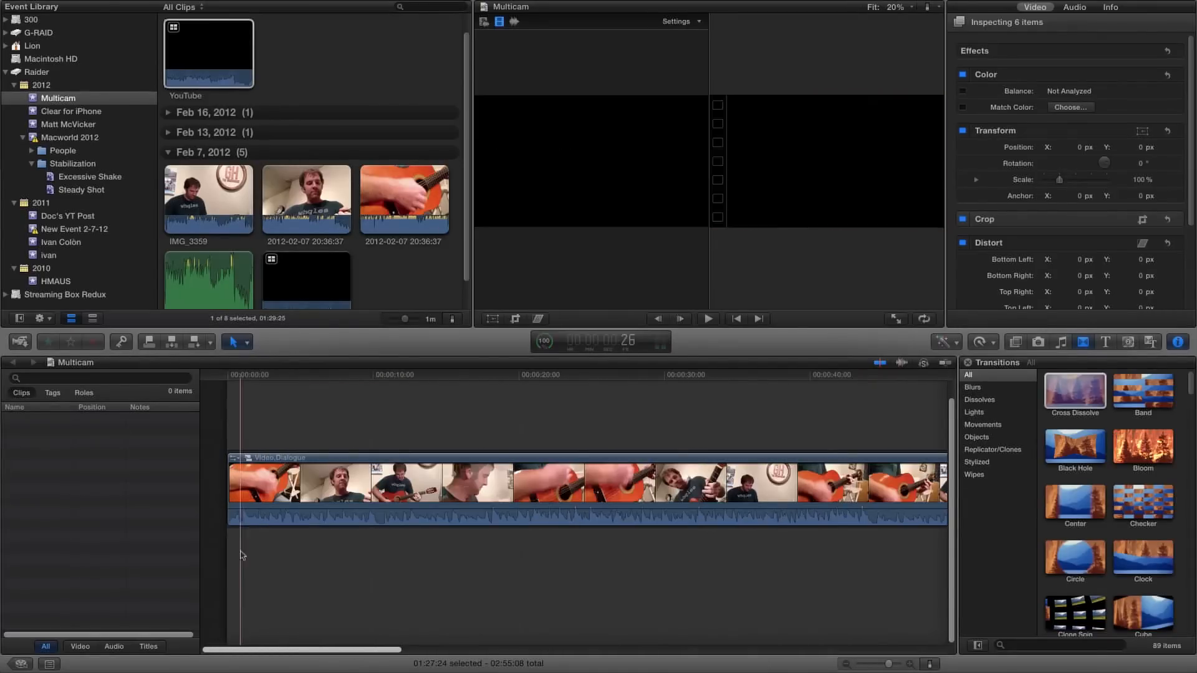
{"action": "left_click", "coordinate": [556, 482]}
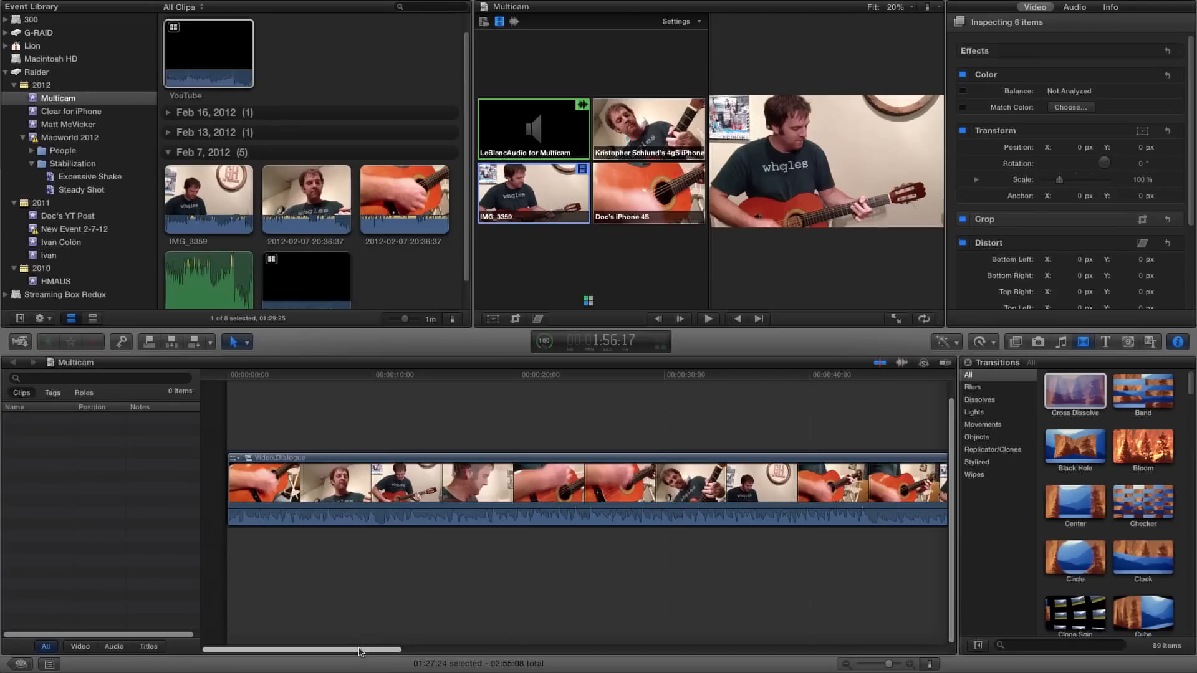
{"action": "left_click", "coordinate": [321, 488]}
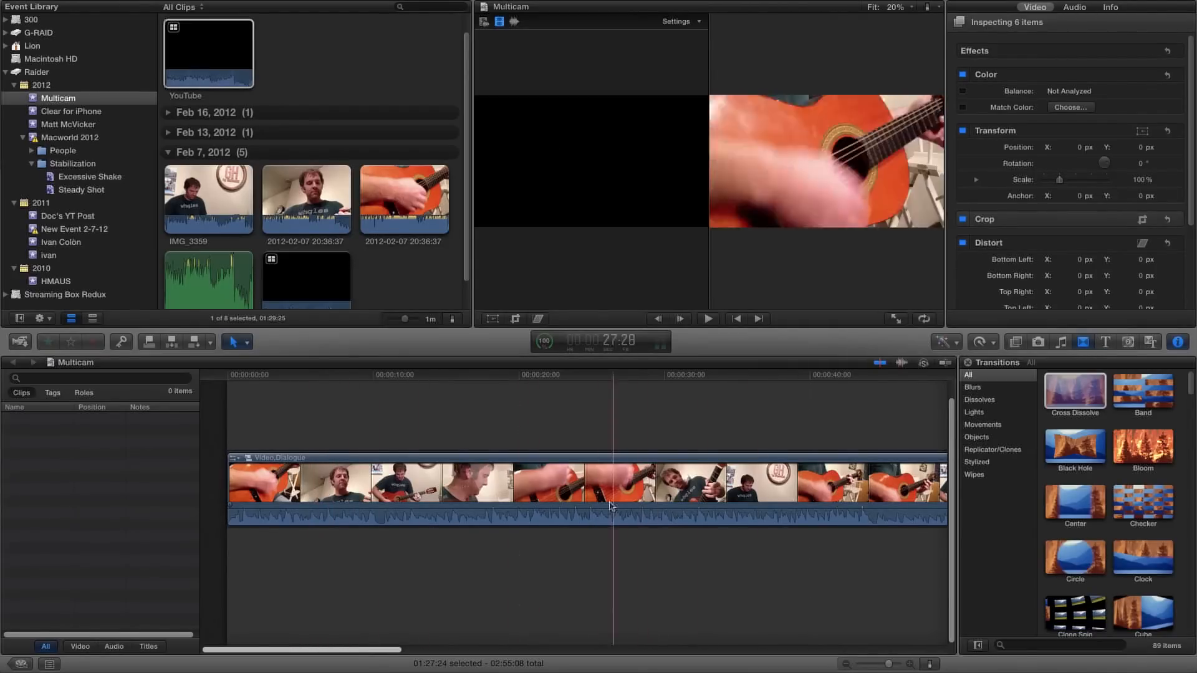
{"action": "left_click", "coordinate": [503, 482]}
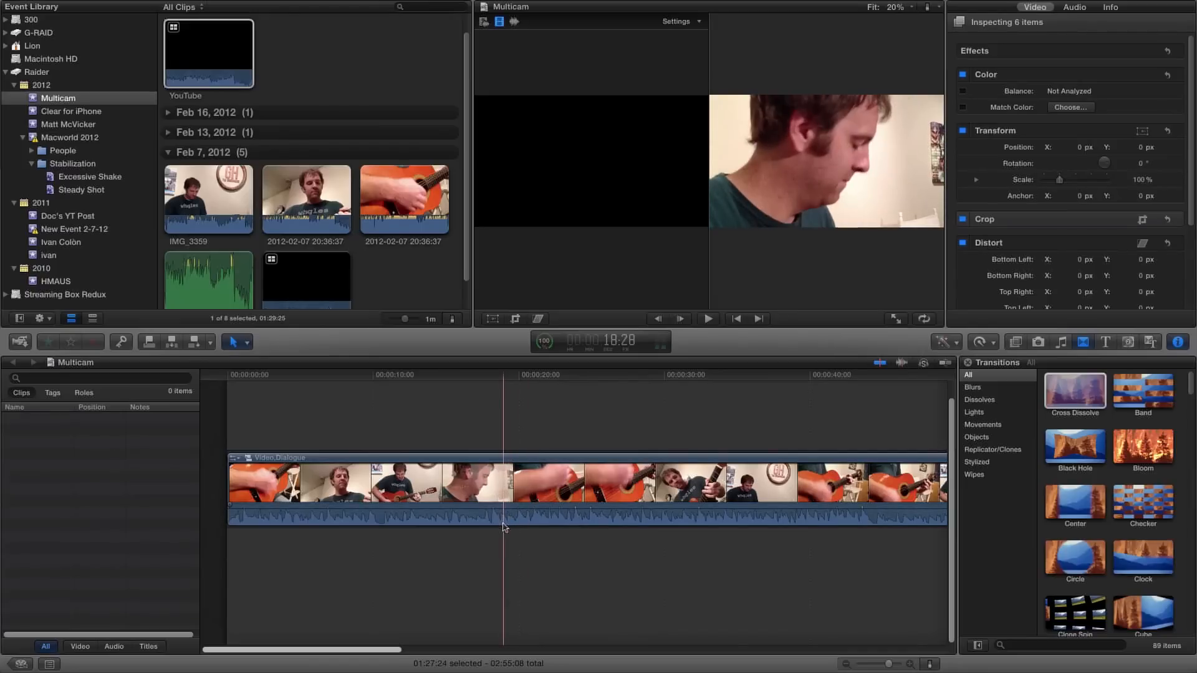